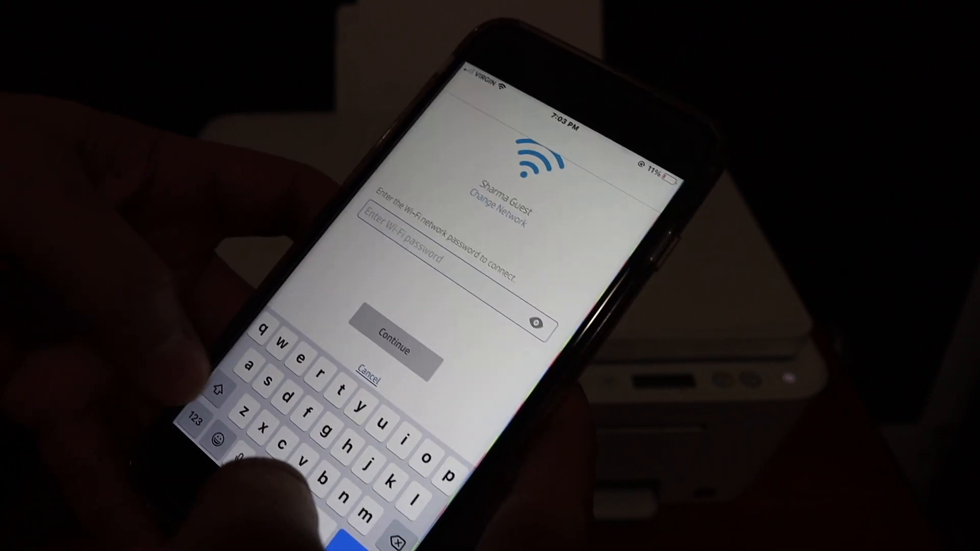
# - Submit the Wi-Fi password and dismiss the Low Battery alert to reach 'Printer Connected to Wi-Fi'
pyautogui.click(392, 349)
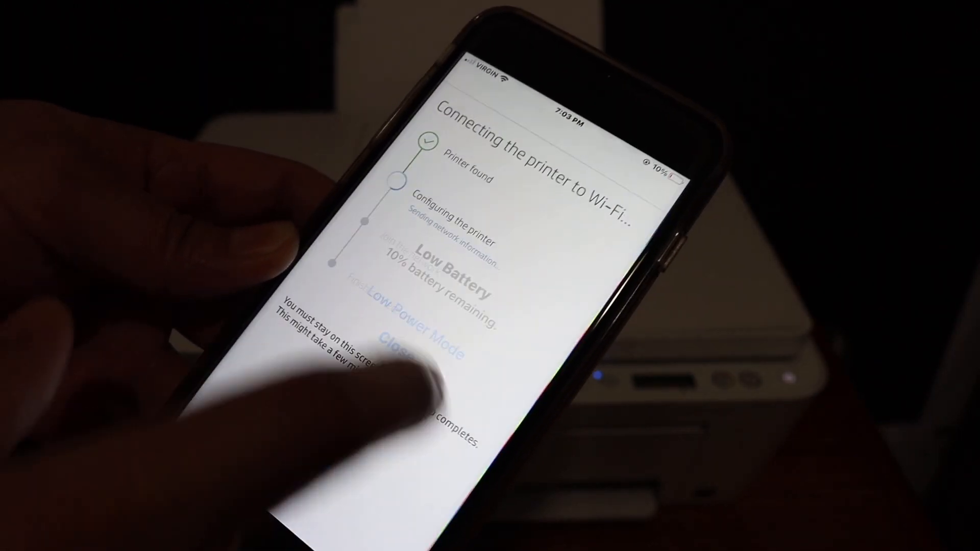
pyautogui.click(431, 347)
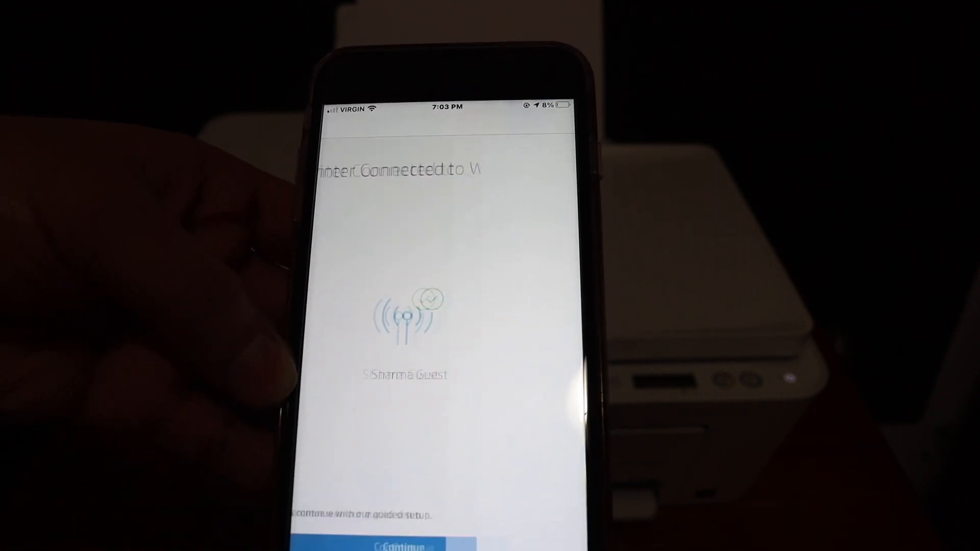
# - Continue past the connection confirmation and the connected printing services notice
pyautogui.click(400, 545)
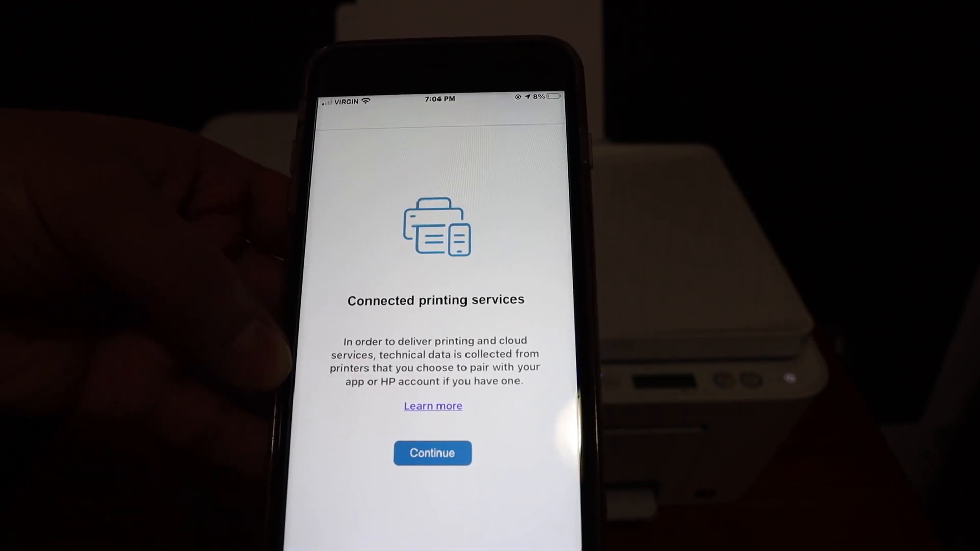
pyautogui.click(432, 452)
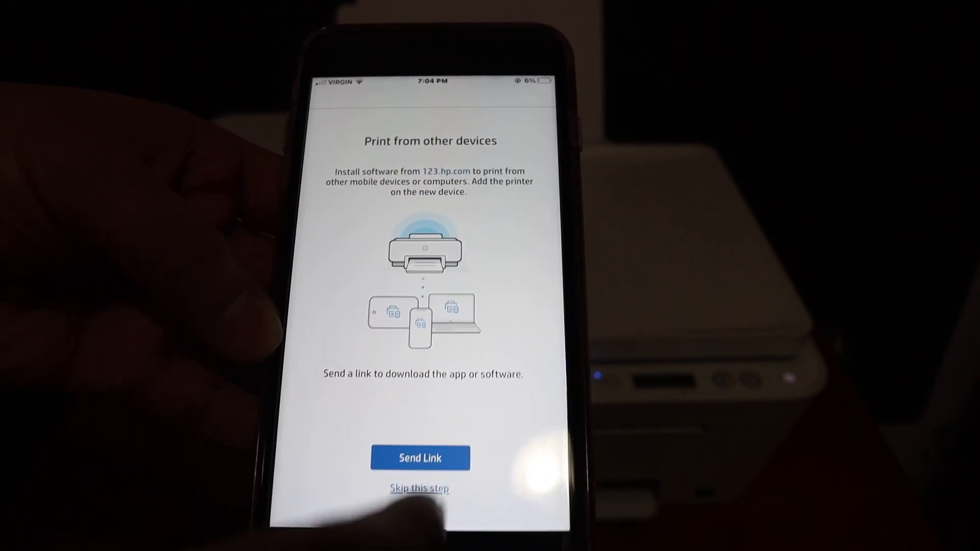
# - Skip sending download links and confirm 'All Done!' to reach the home screen with the DeskJet listed
pyautogui.click(419, 457)
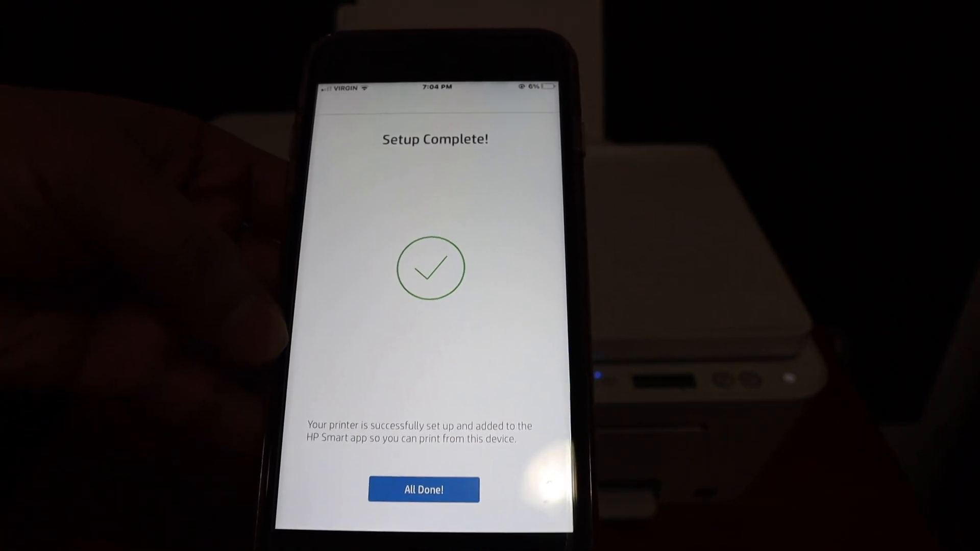
pyautogui.click(423, 489)
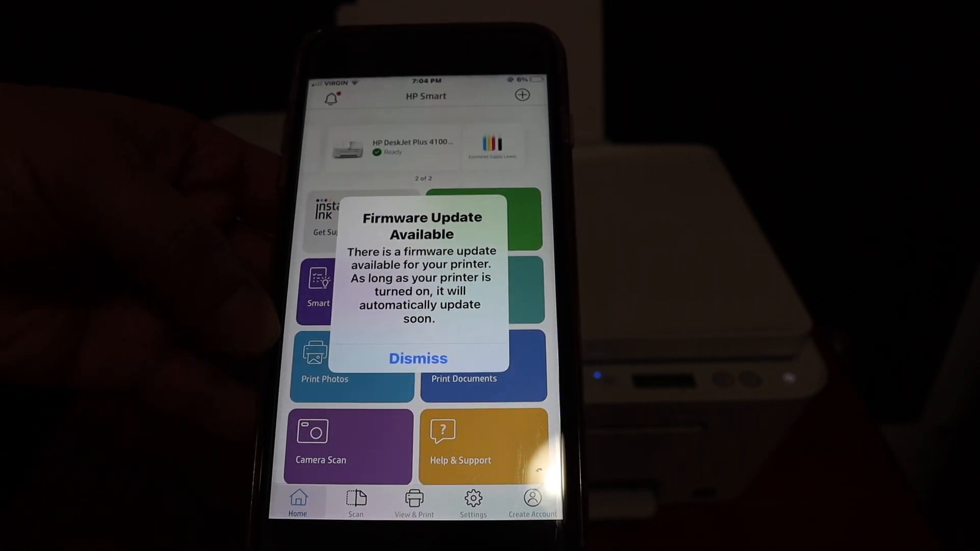
# - Dismiss the Firmware Update alert and scroll to the Printer Scan tile
pyautogui.click(417, 359)
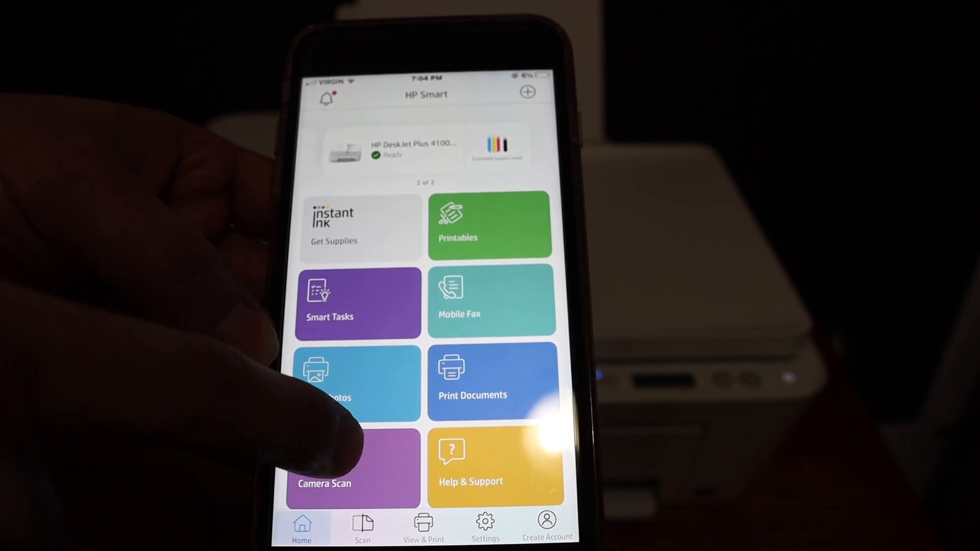
pyautogui.scroll(-3)
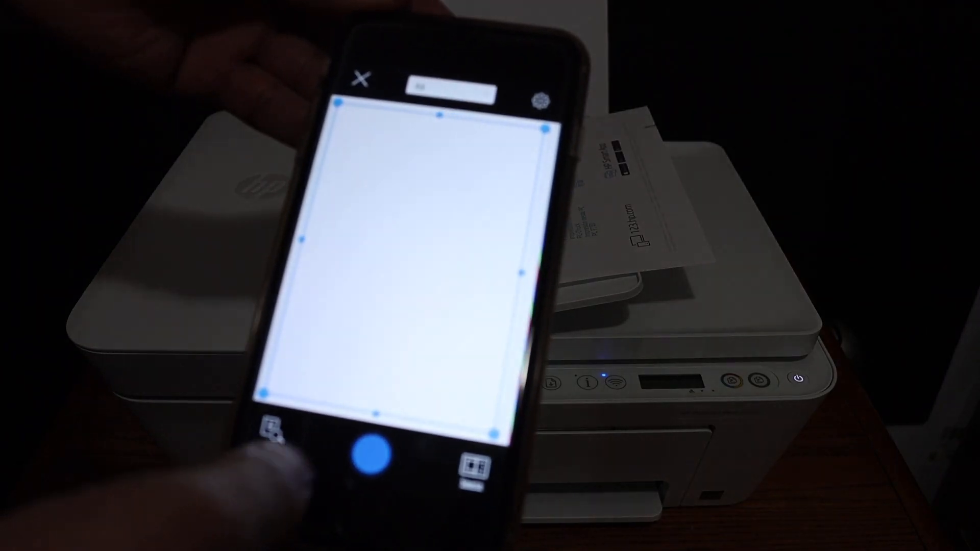
# - Scan the Welcome sheet from the printer and show its preview
pyautogui.click(379, 450)
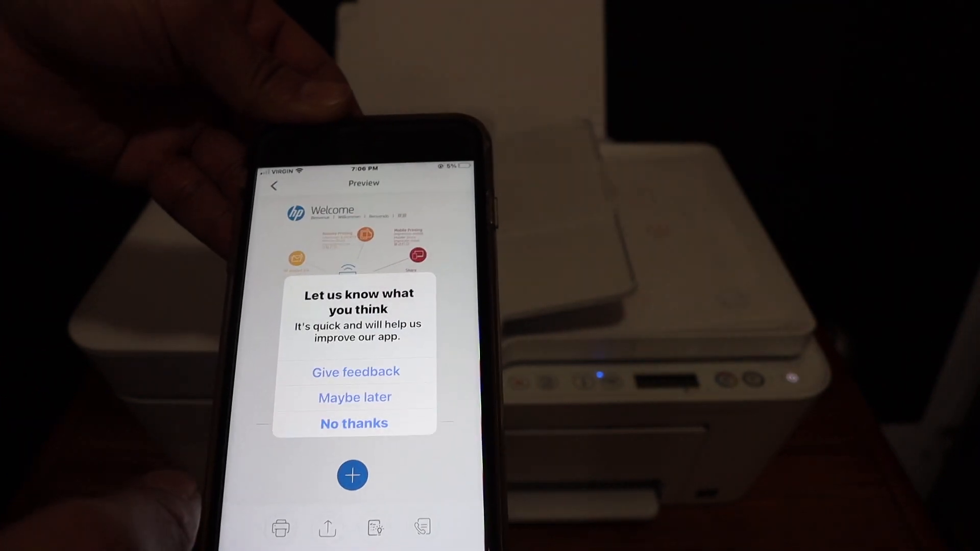
# - Decline the feedback prompt with 'No thanks' and confirm 'Yes, Go Home' to end the session
pyautogui.click(353, 422)
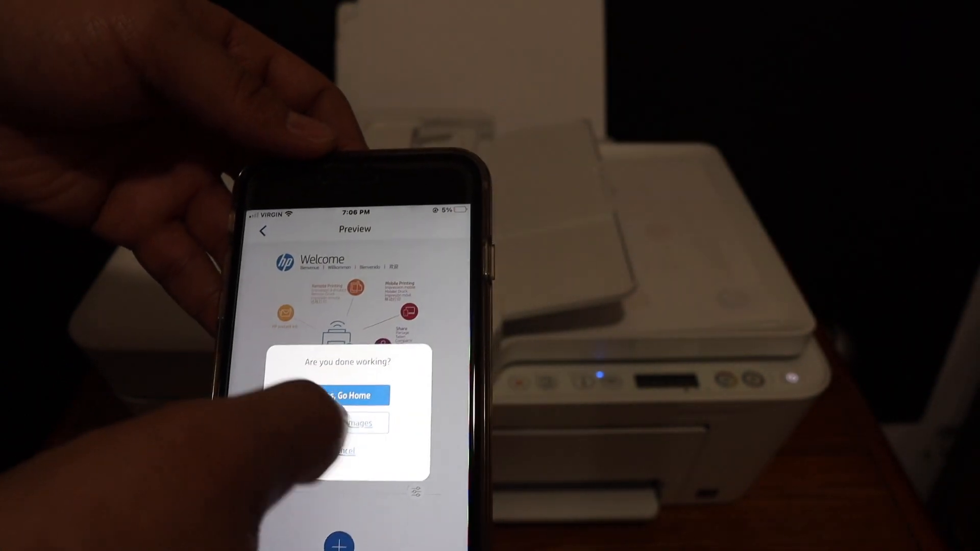
pyautogui.click(354, 395)
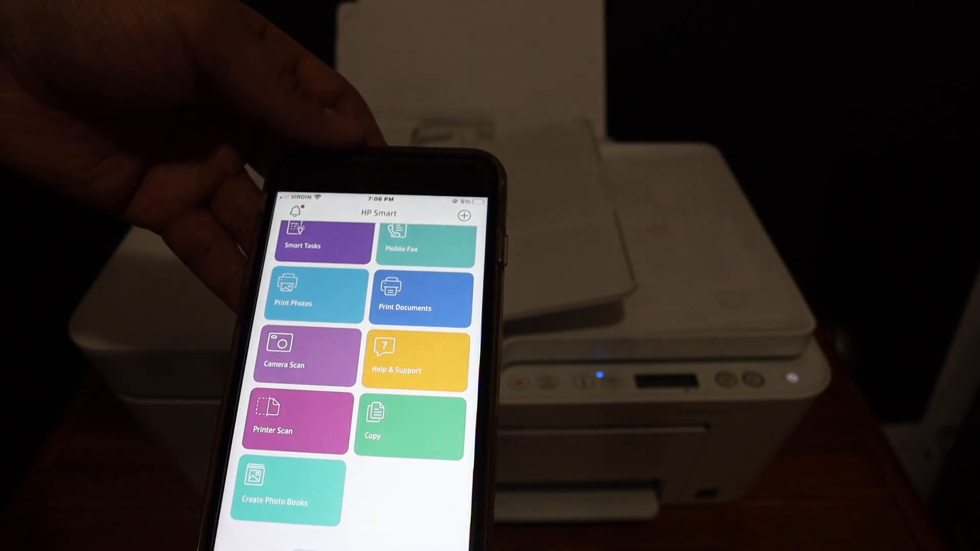